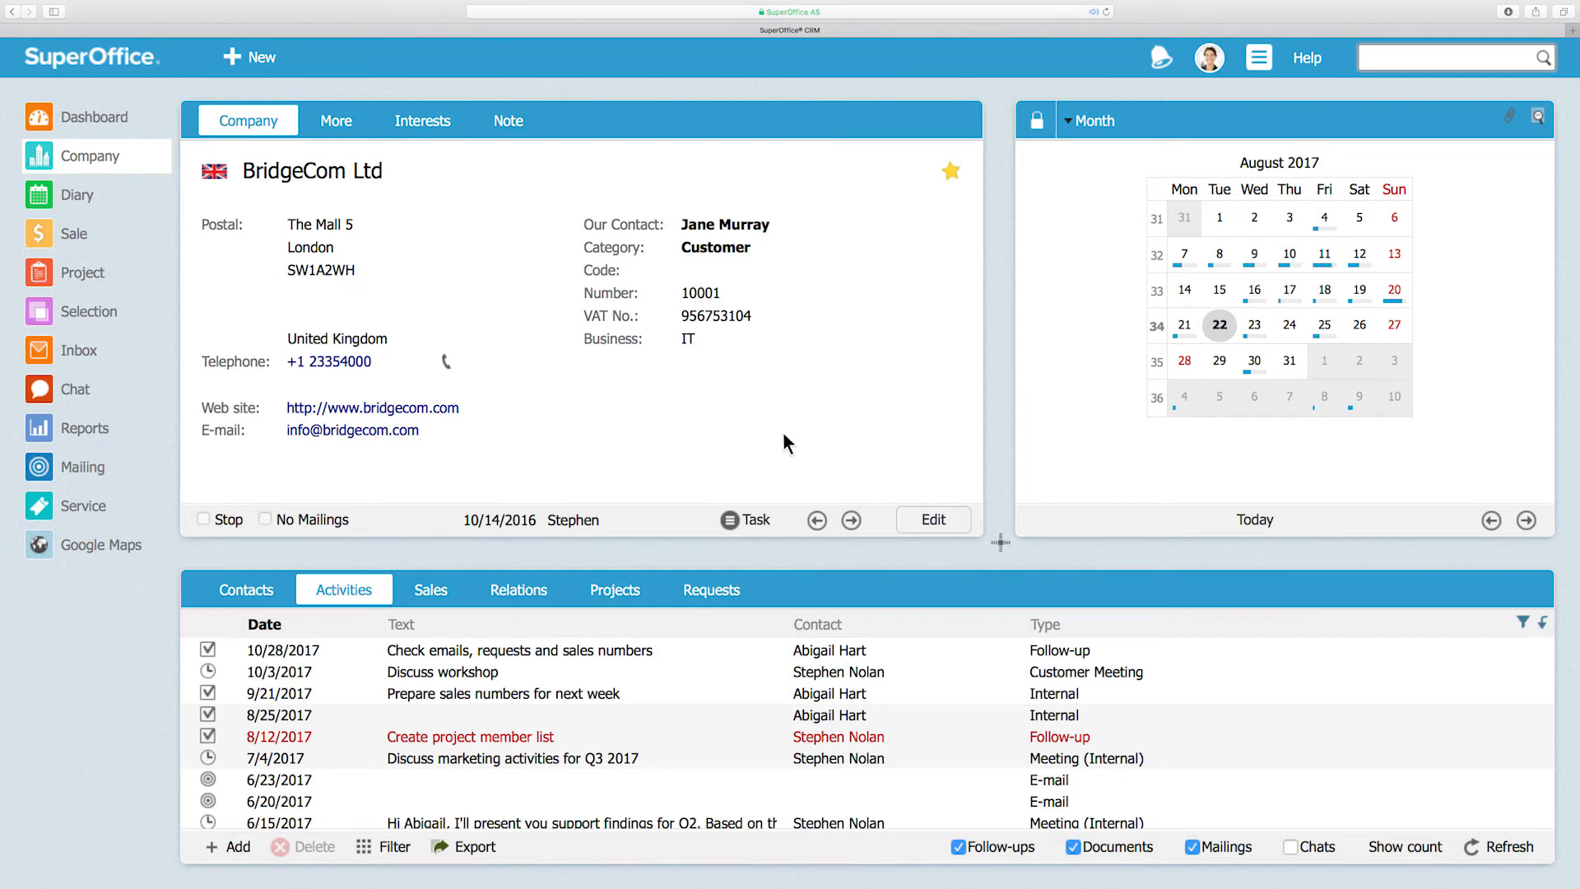
{"action": "mouse_move", "coordinate": [1014, 239]}
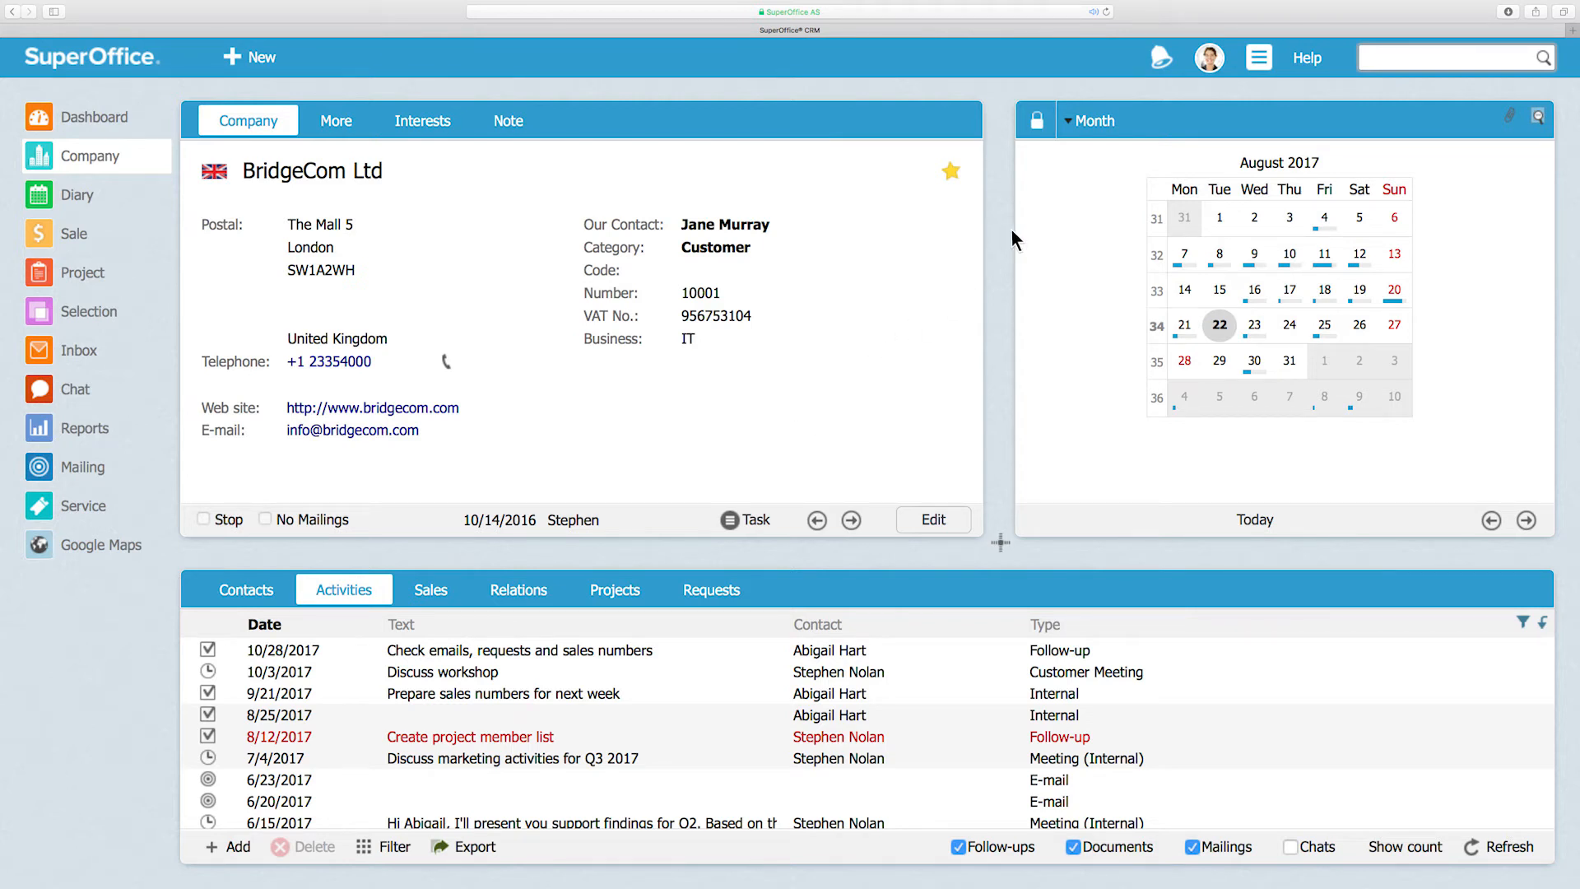
Open the user menu from the avatar on BridgeCom Ltd's company card
{"action": "left_click", "coordinate": [1209, 58]}
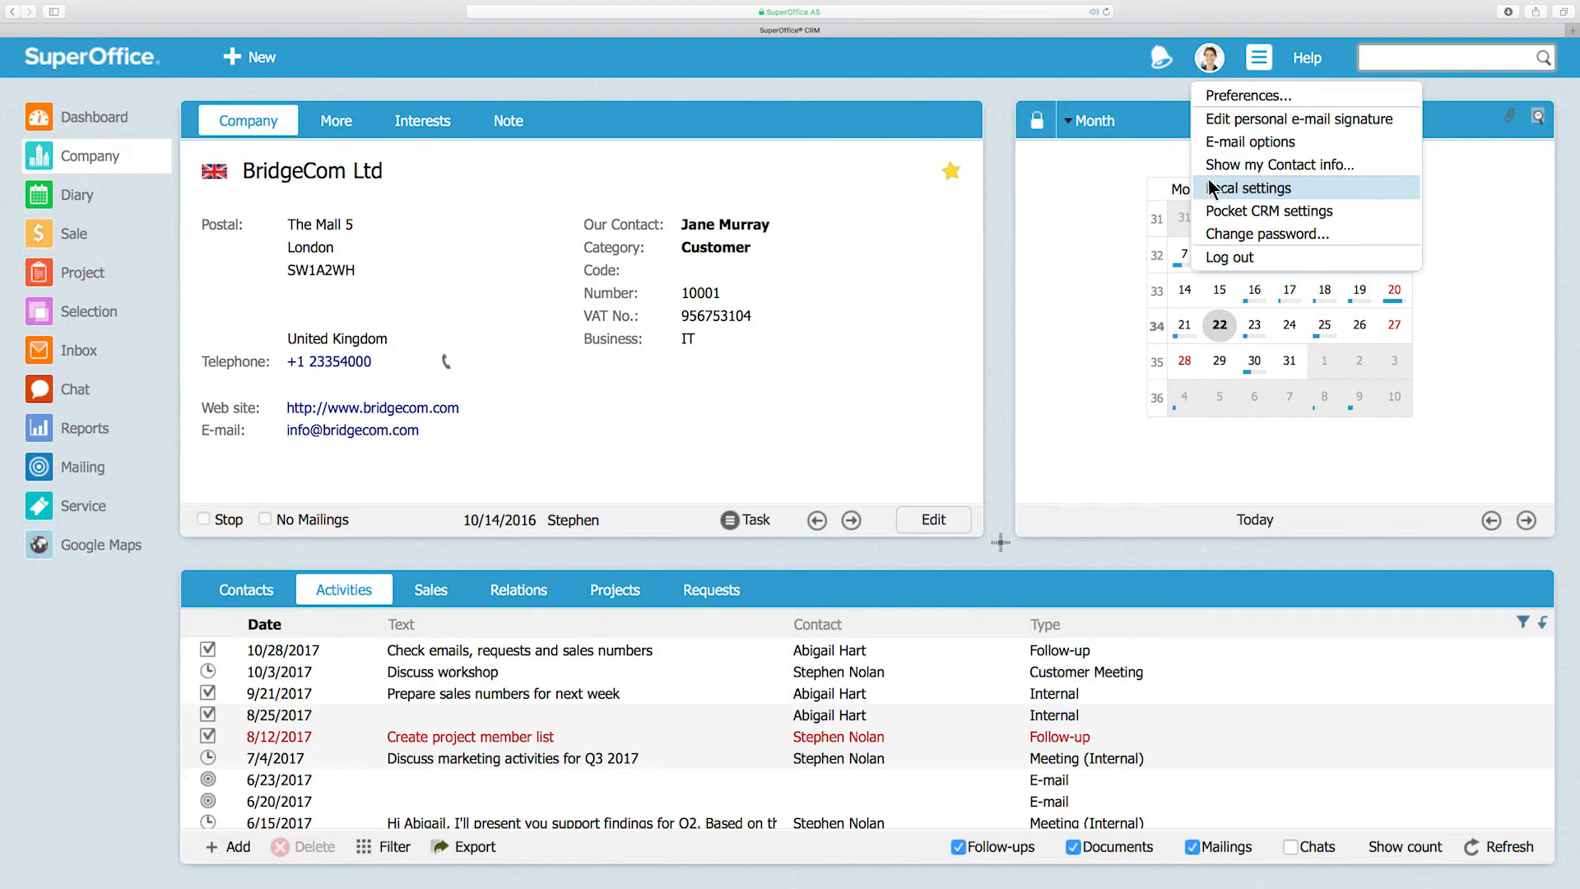
In Local settings, set the active interface language to Español
{"action": "left_click", "coordinate": [1249, 188]}
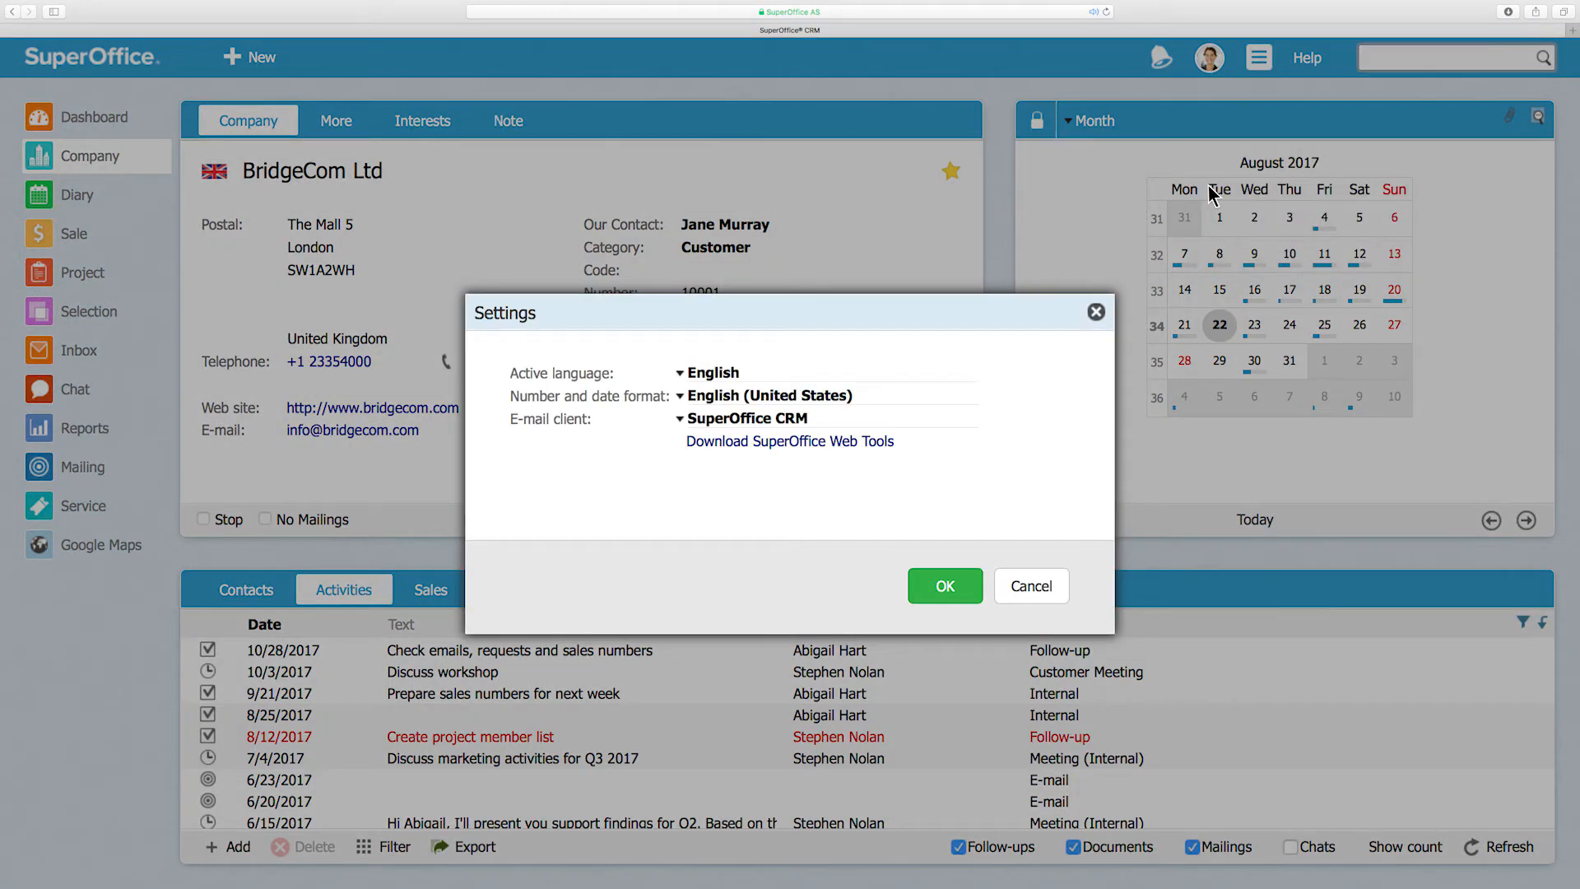
{"action": "mouse_move", "coordinate": [931, 289]}
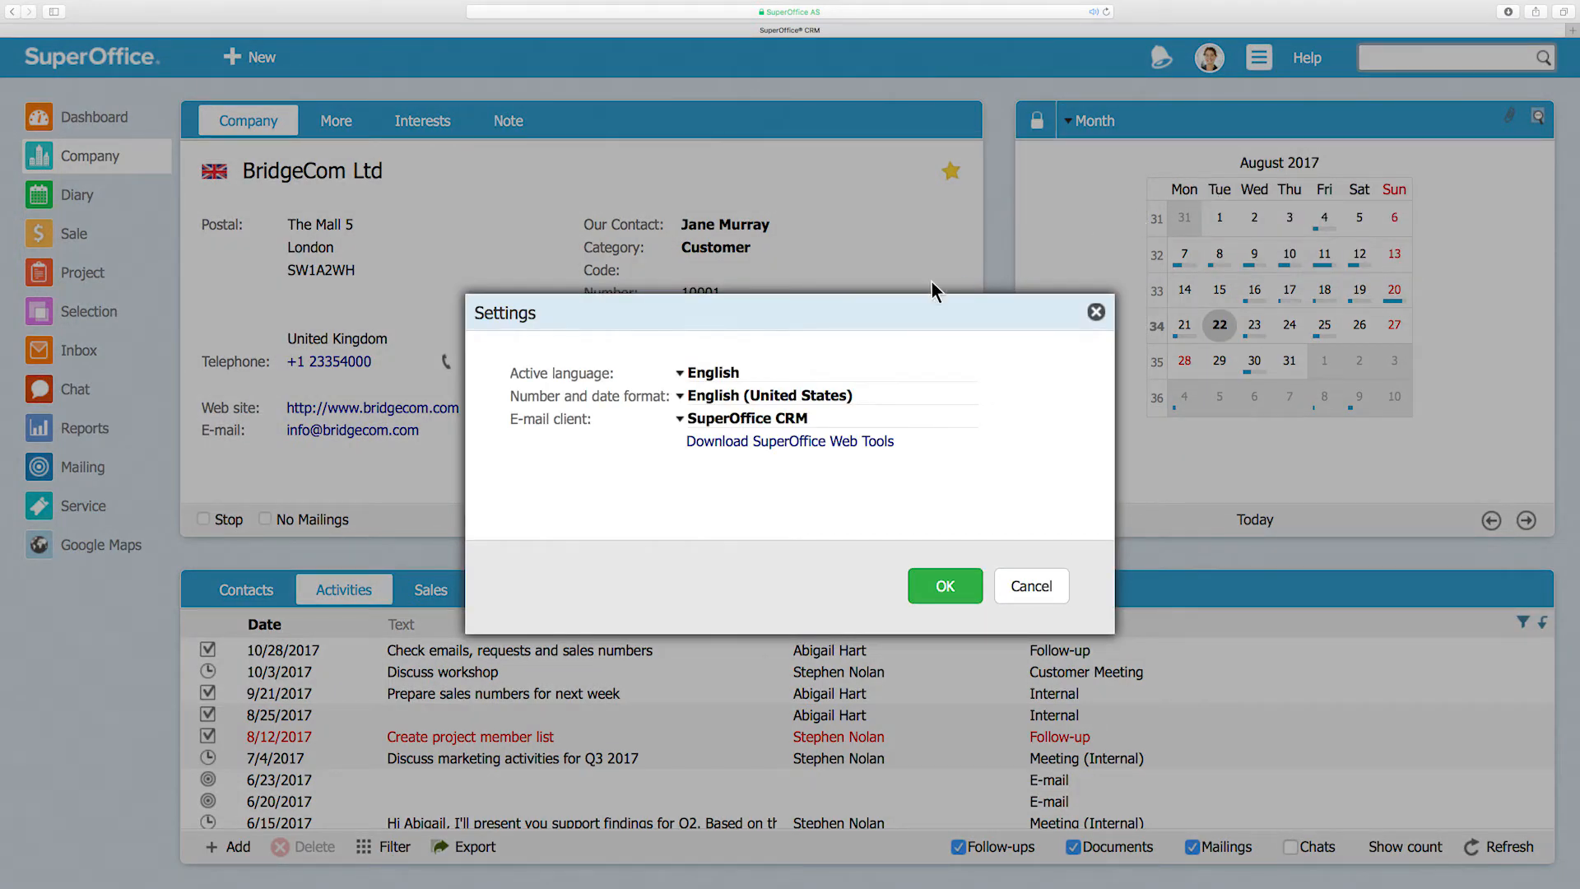
{"action": "left_click", "coordinate": [711, 373]}
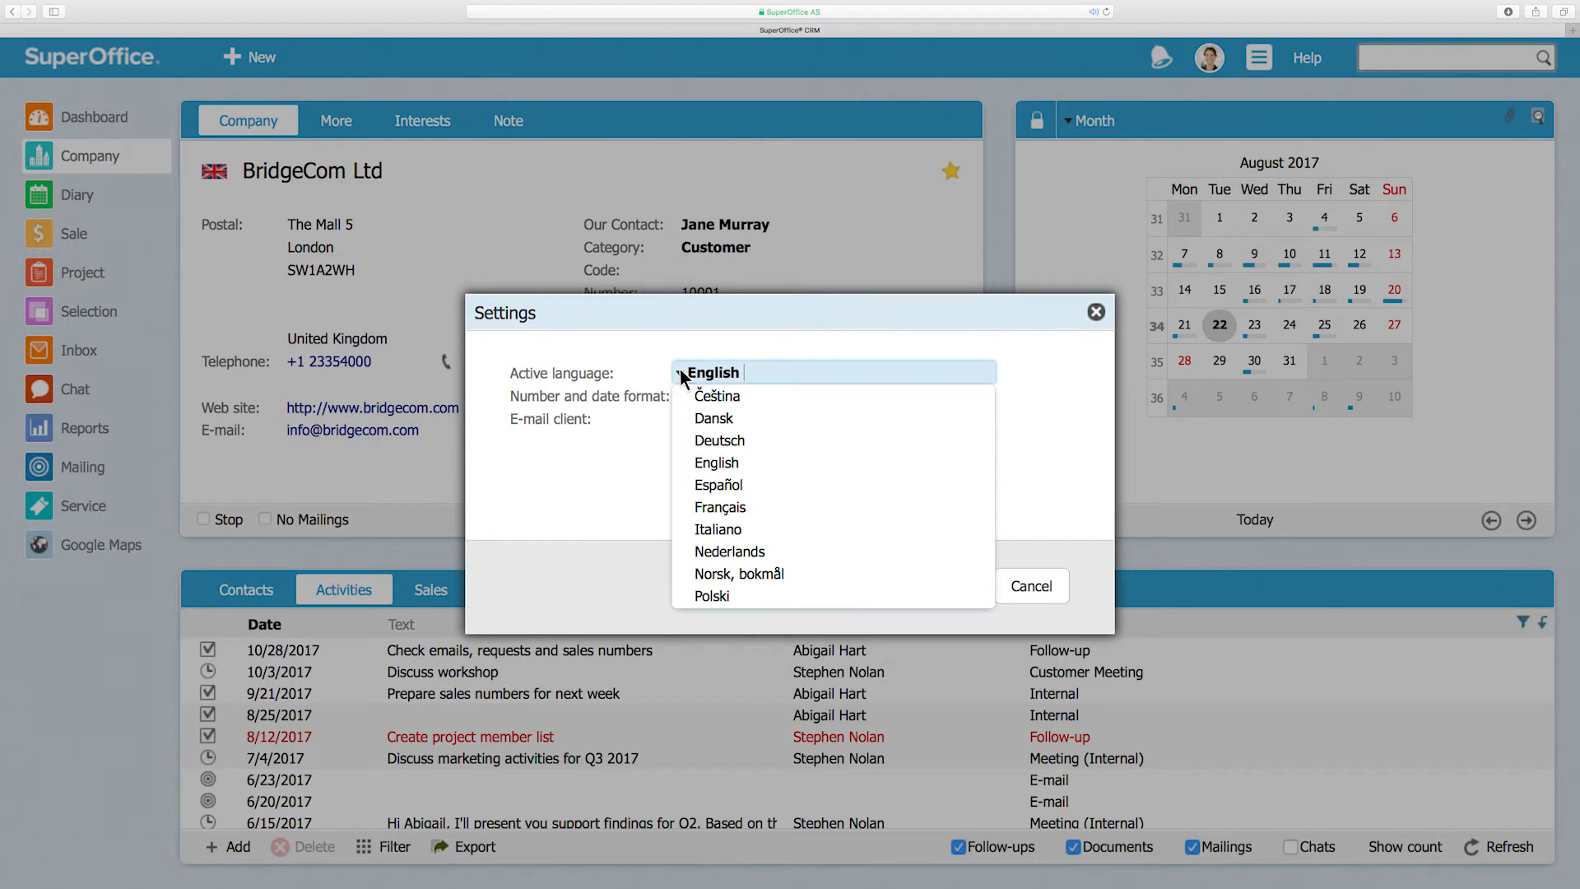
{"action": "mouse_move", "coordinate": [719, 440]}
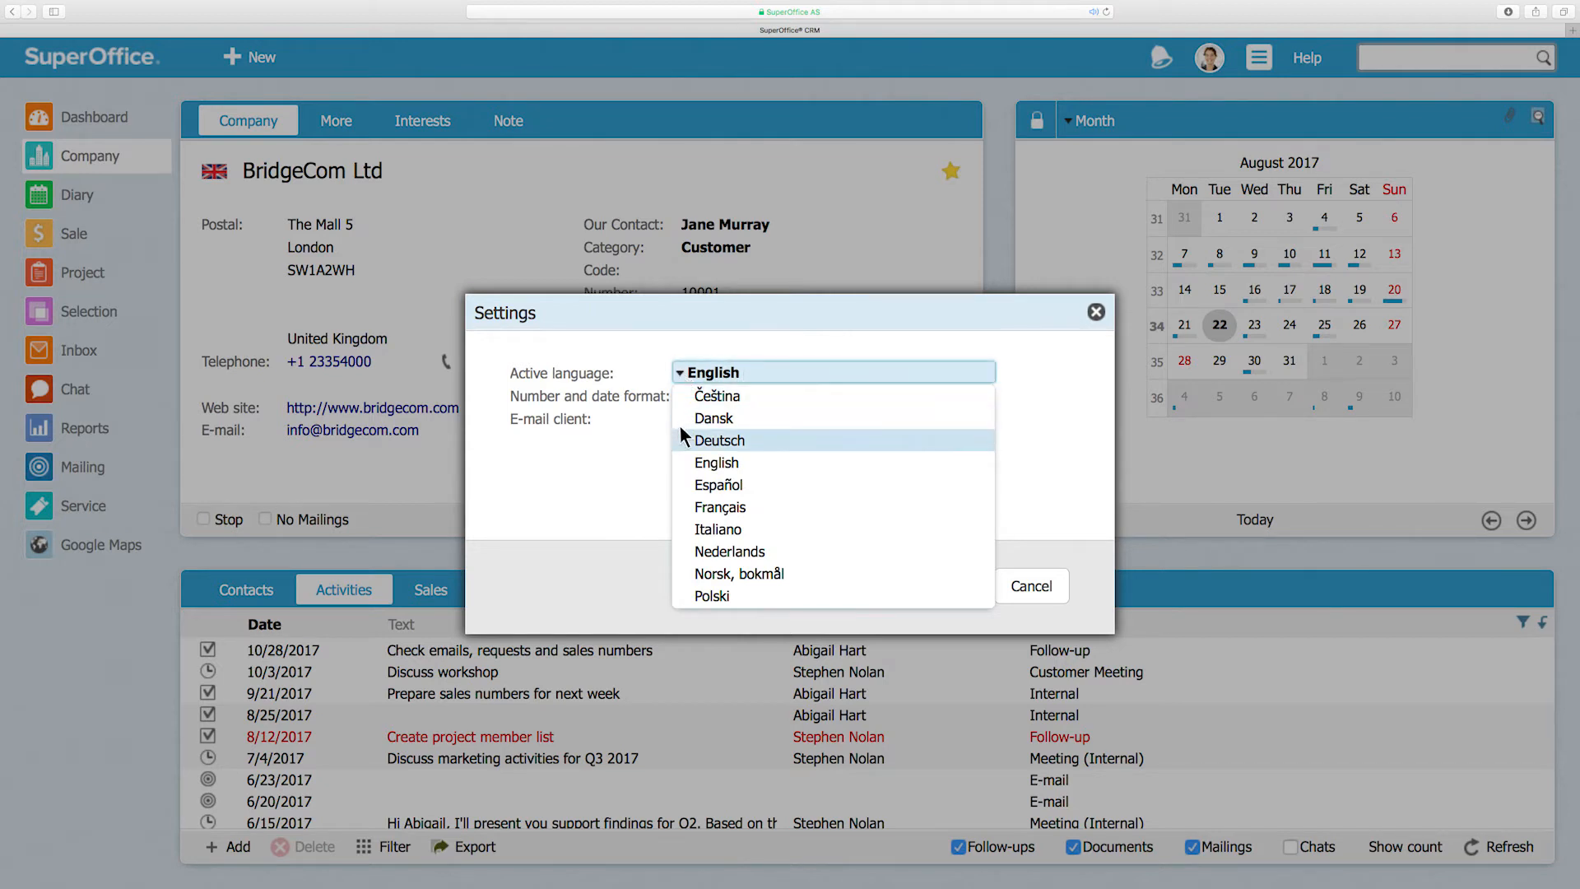
{"action": "mouse_move", "coordinate": [717, 485]}
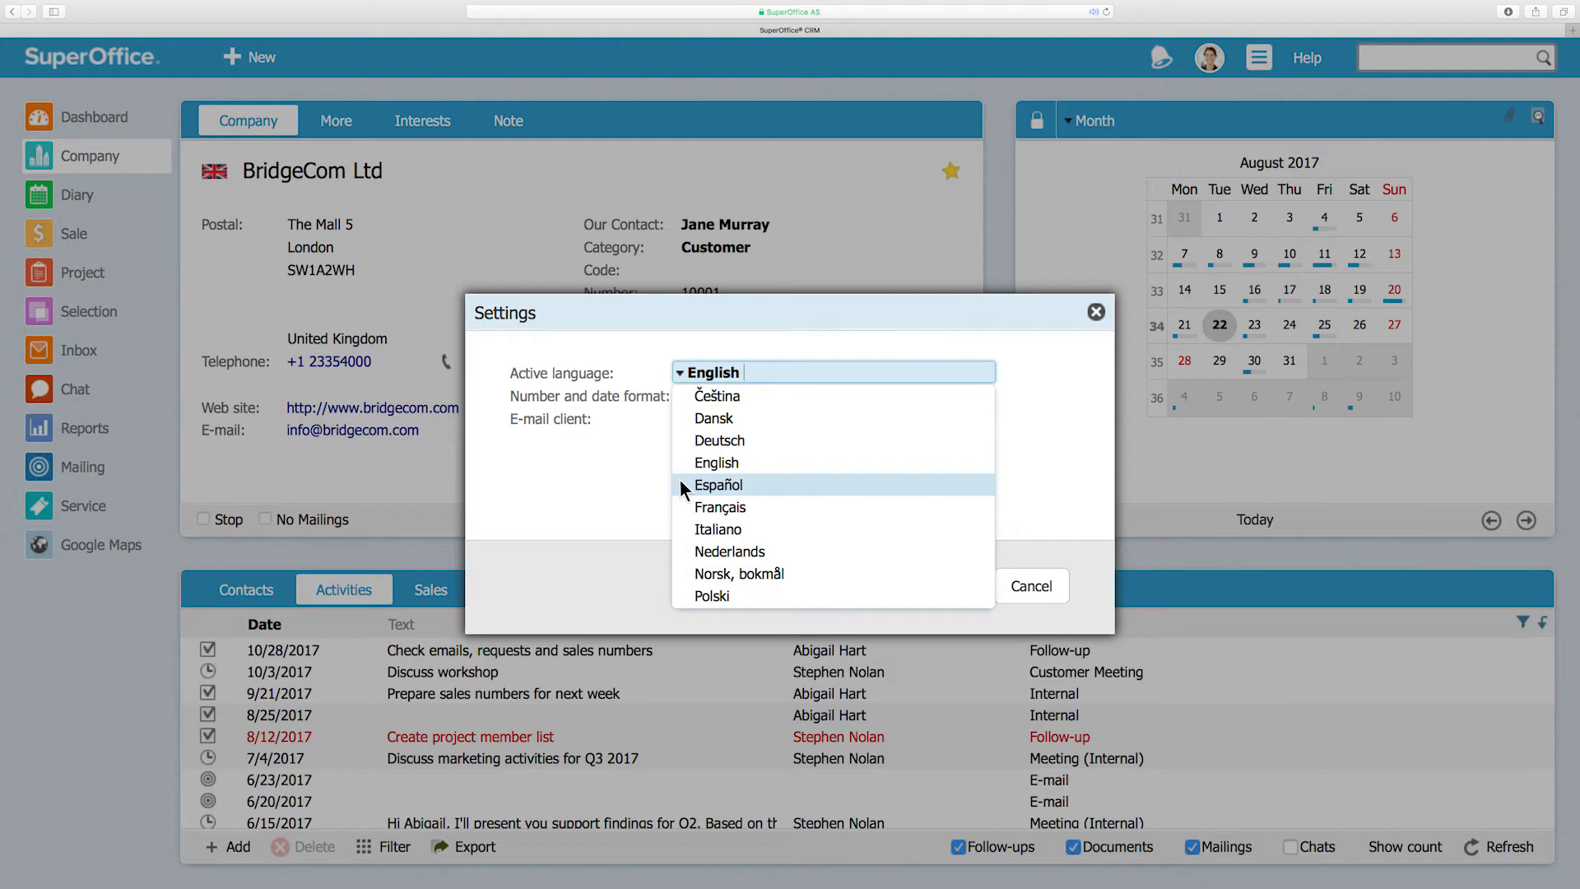
{"action": "left_click", "coordinate": [718, 484]}
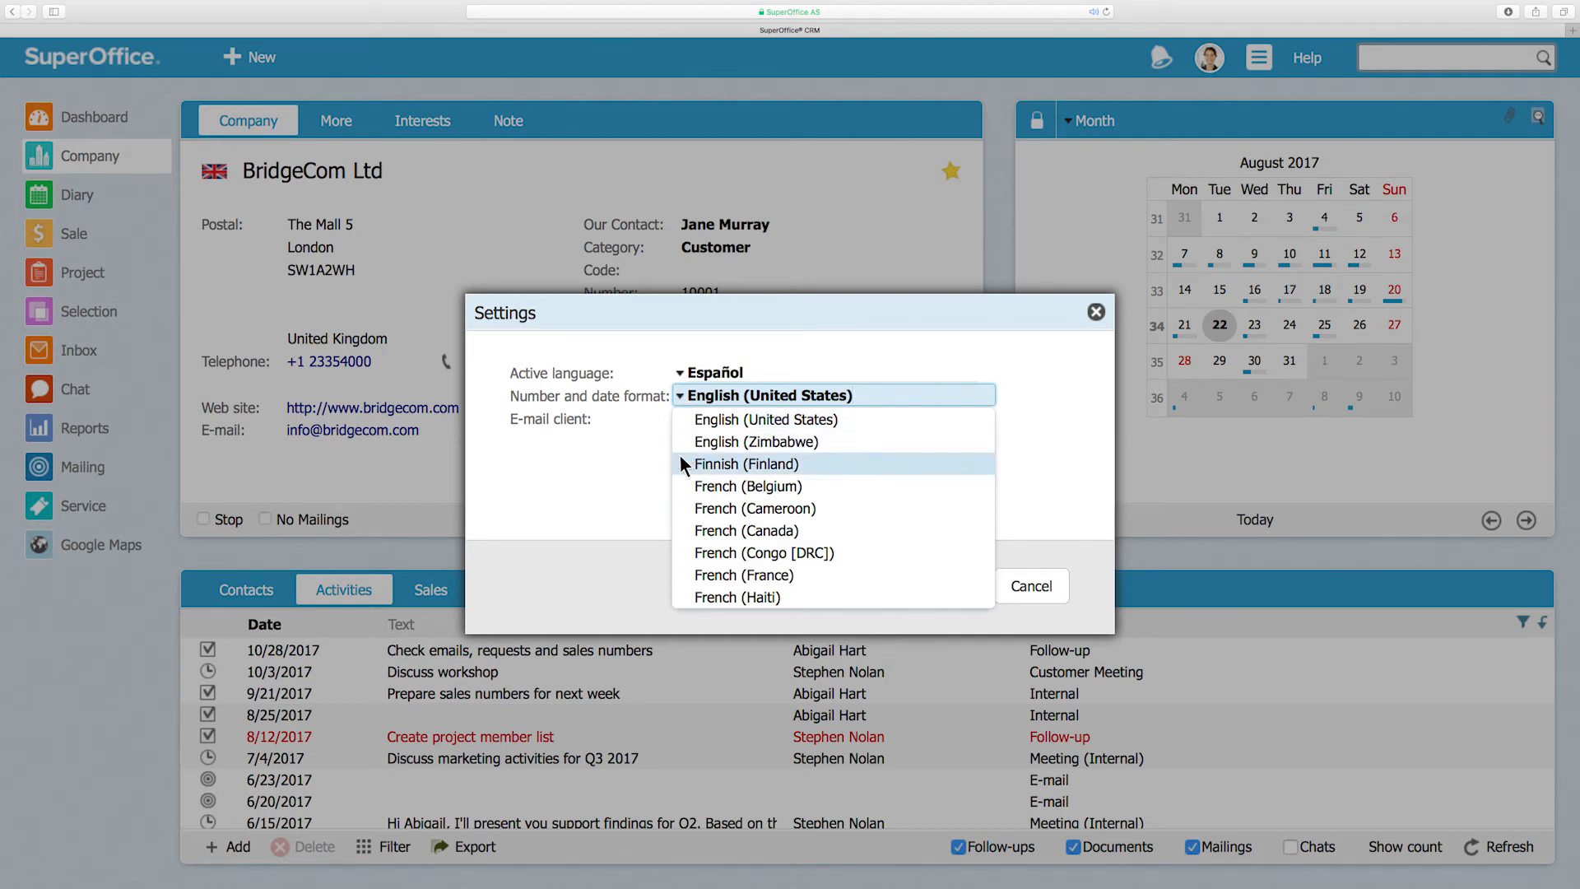
Set number and date format to French (Belgium) and confirm the settings
{"action": "left_click", "coordinate": [746, 486]}
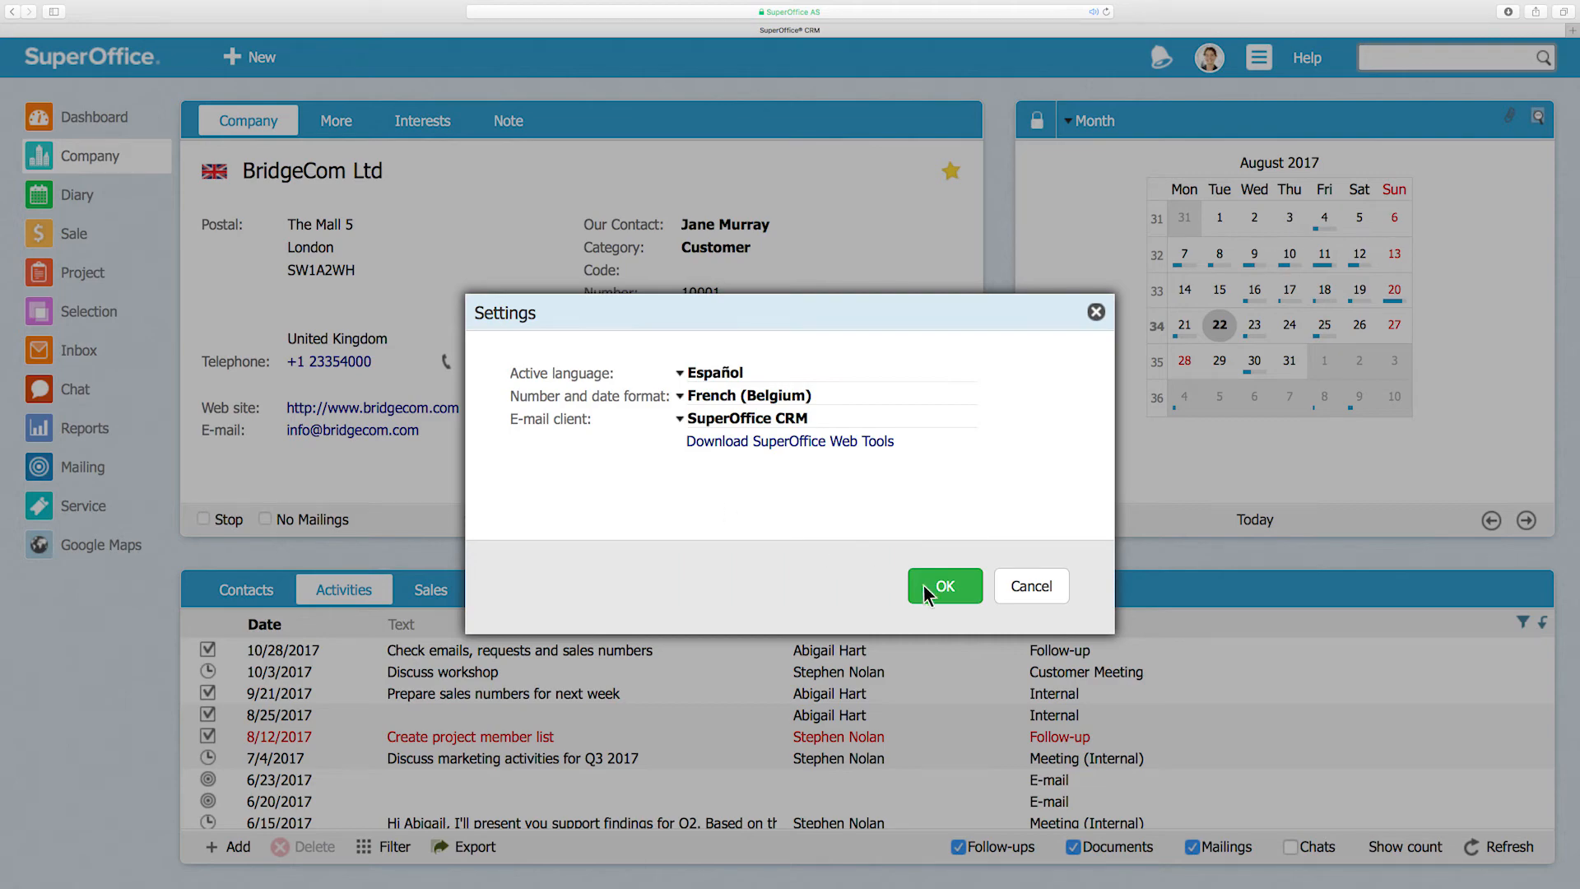
{"action": "left_click", "coordinate": [943, 585]}
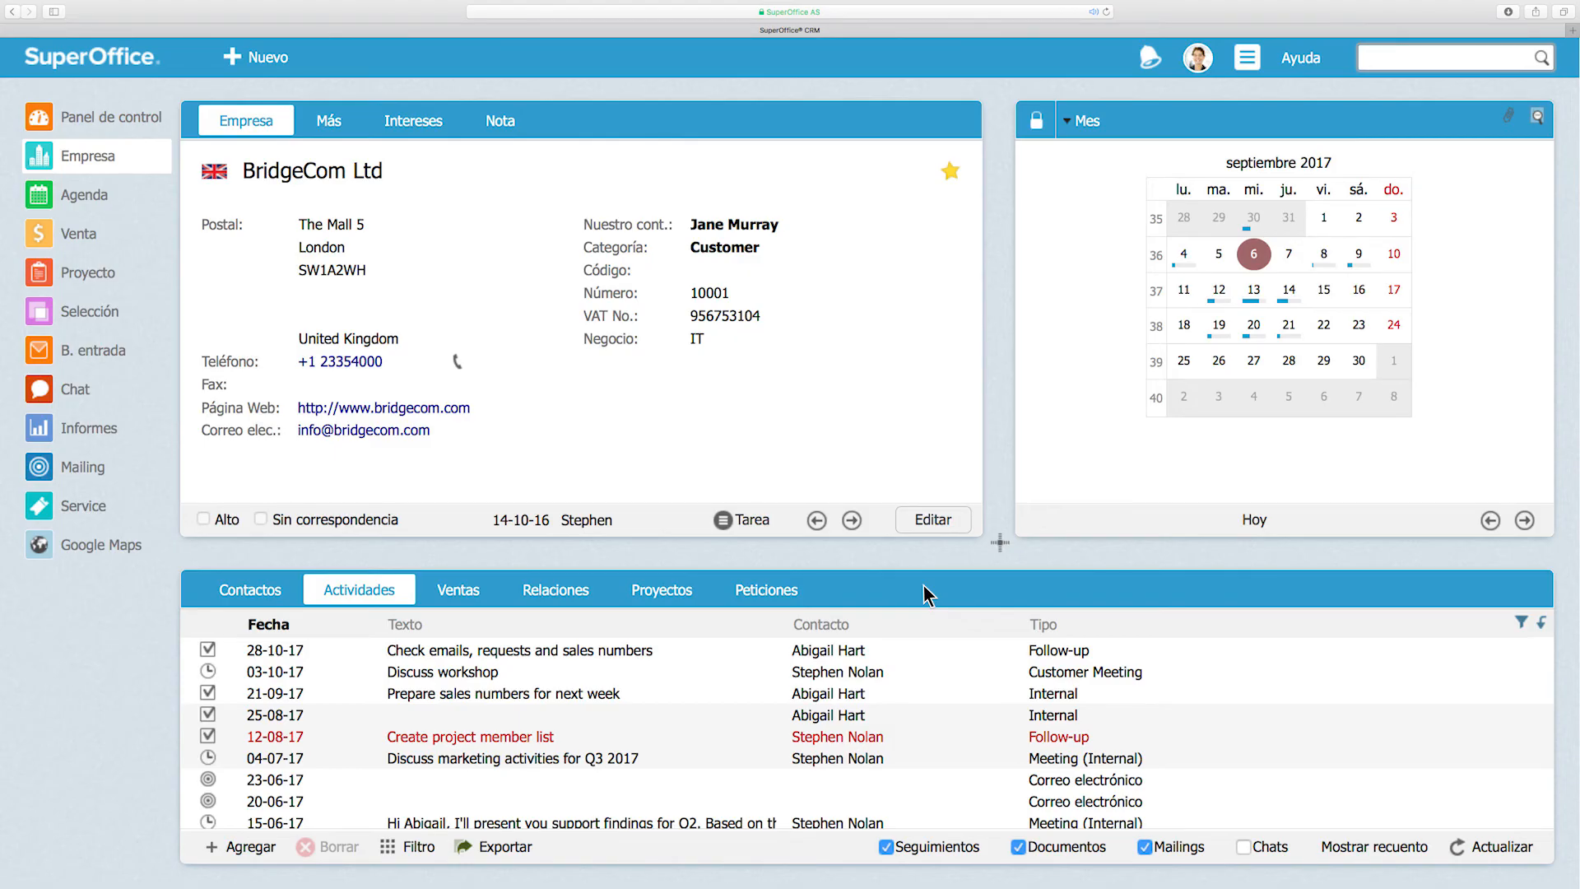